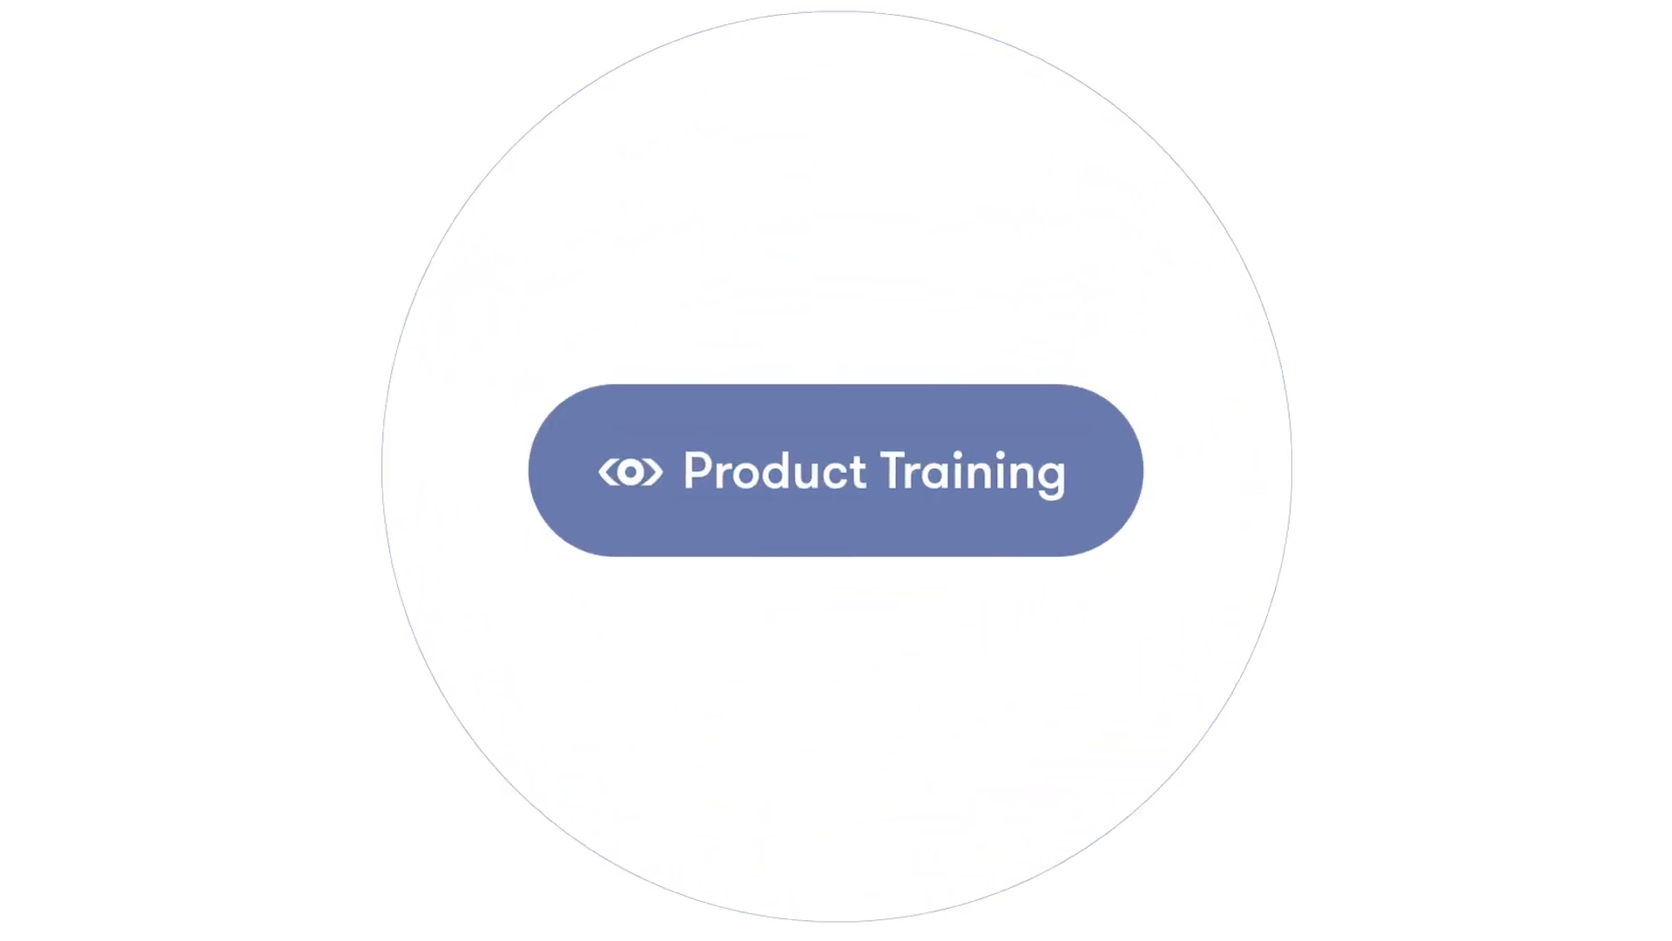
# Dismiss the training intro to reach the Meltwater home page.
pyautogui.click(829, 471)
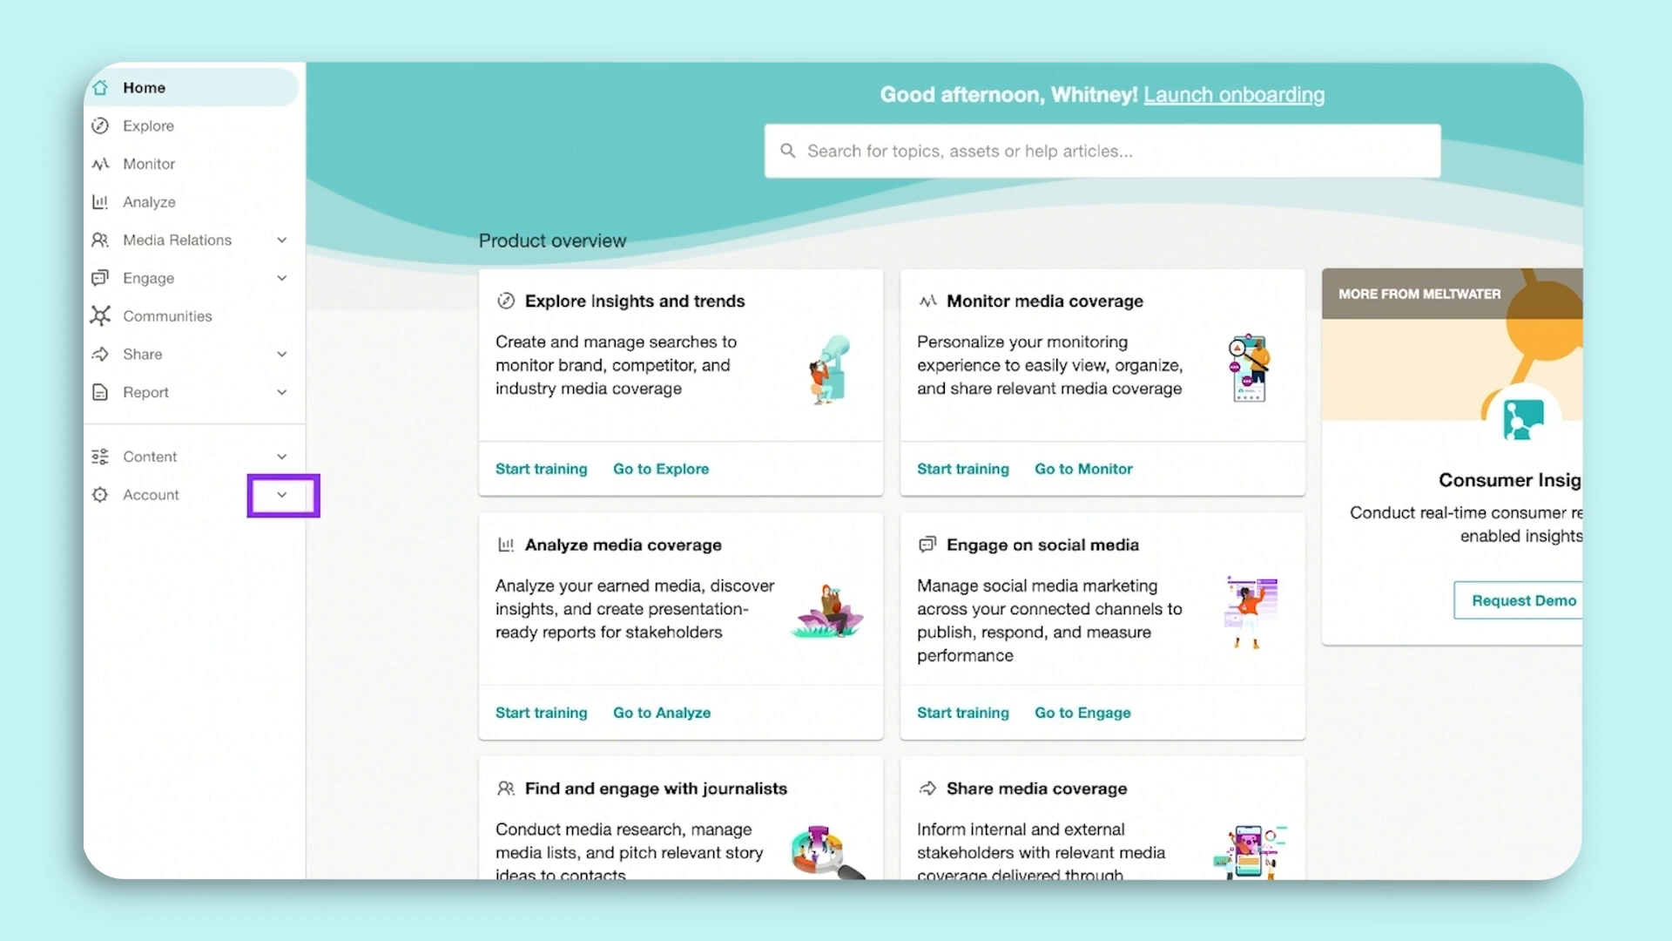
# Go to Account > Social connections showing the Monitored Connections list.
pyautogui.click(284, 492)
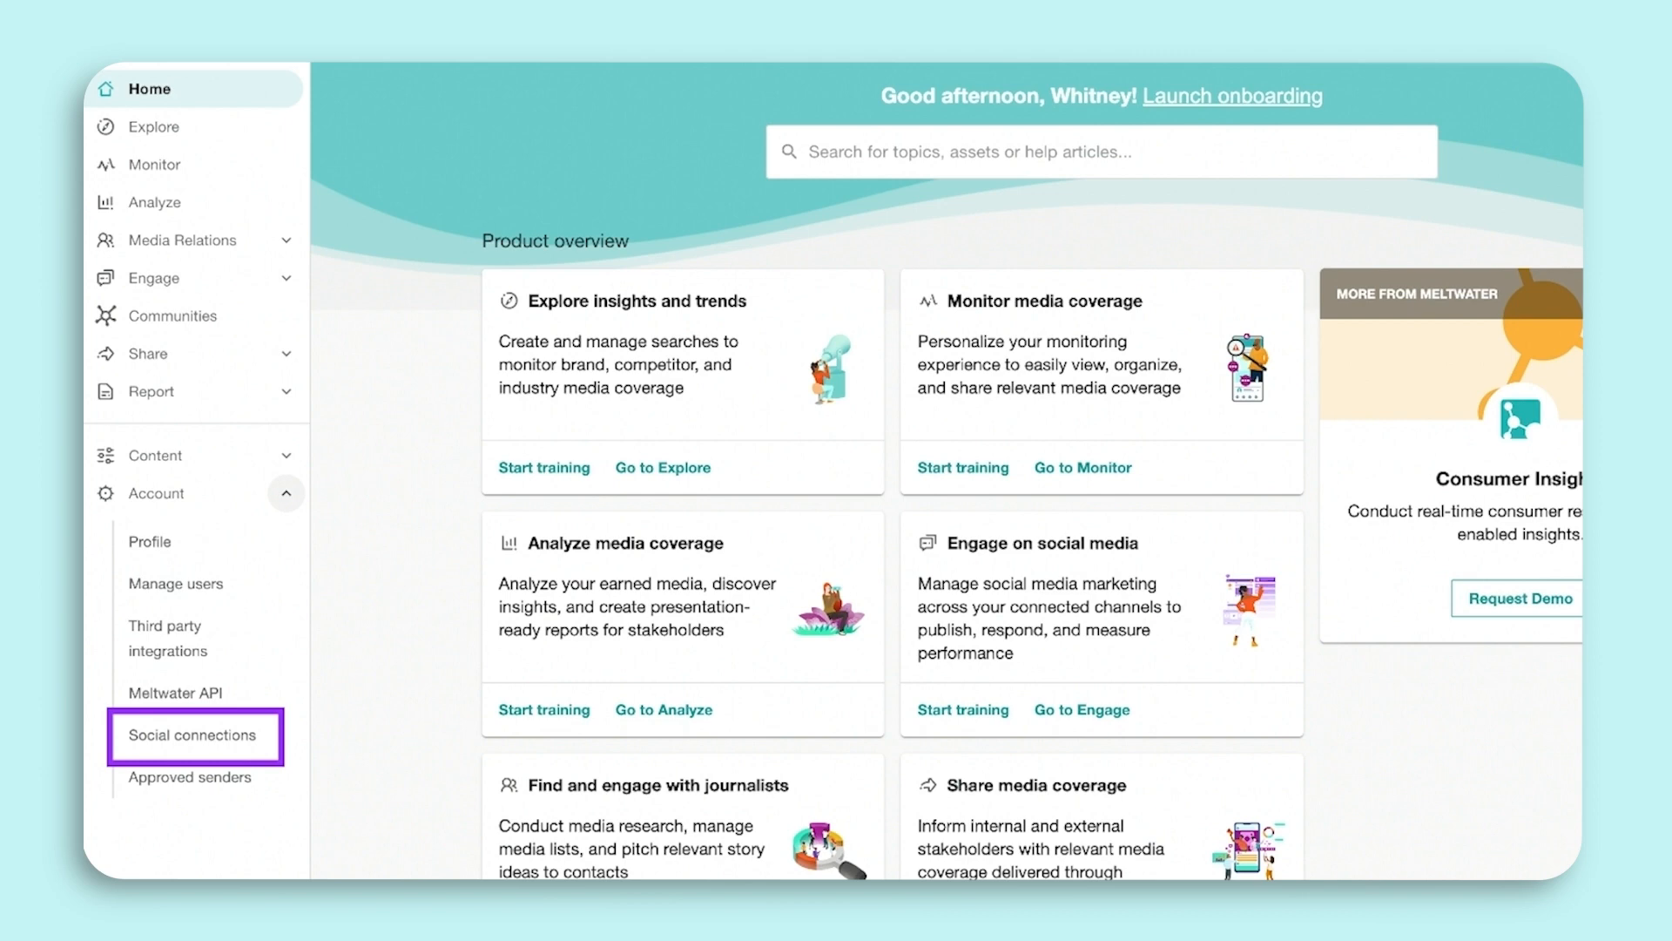
pyautogui.click(194, 735)
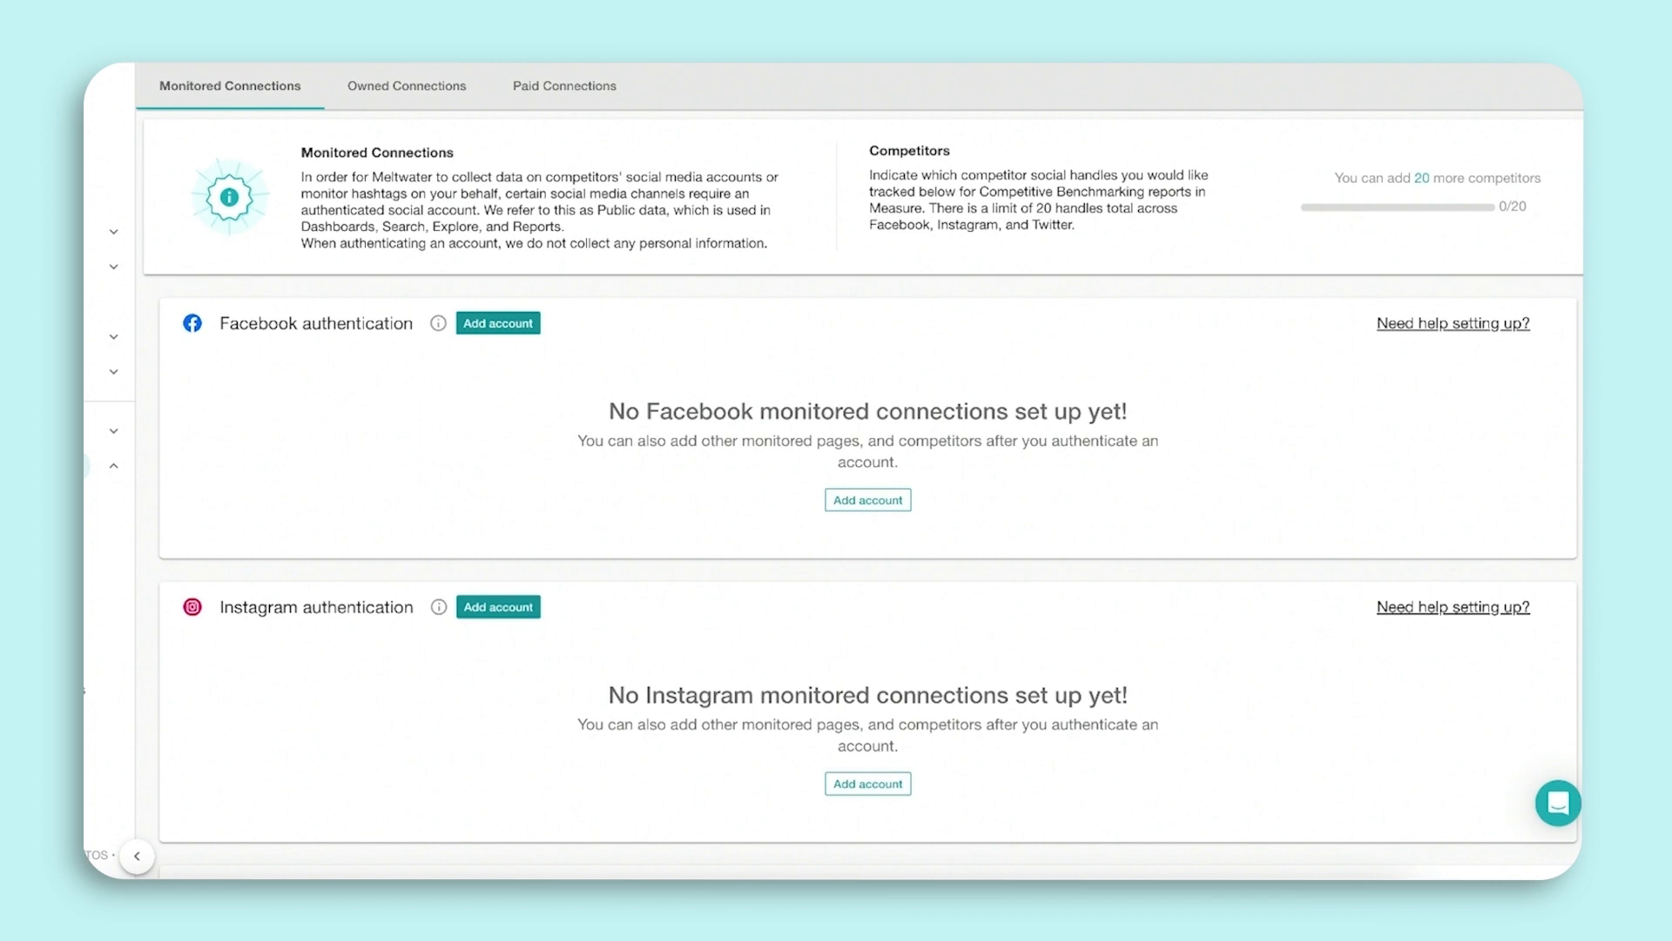
pyautogui.moveTo(497, 322)
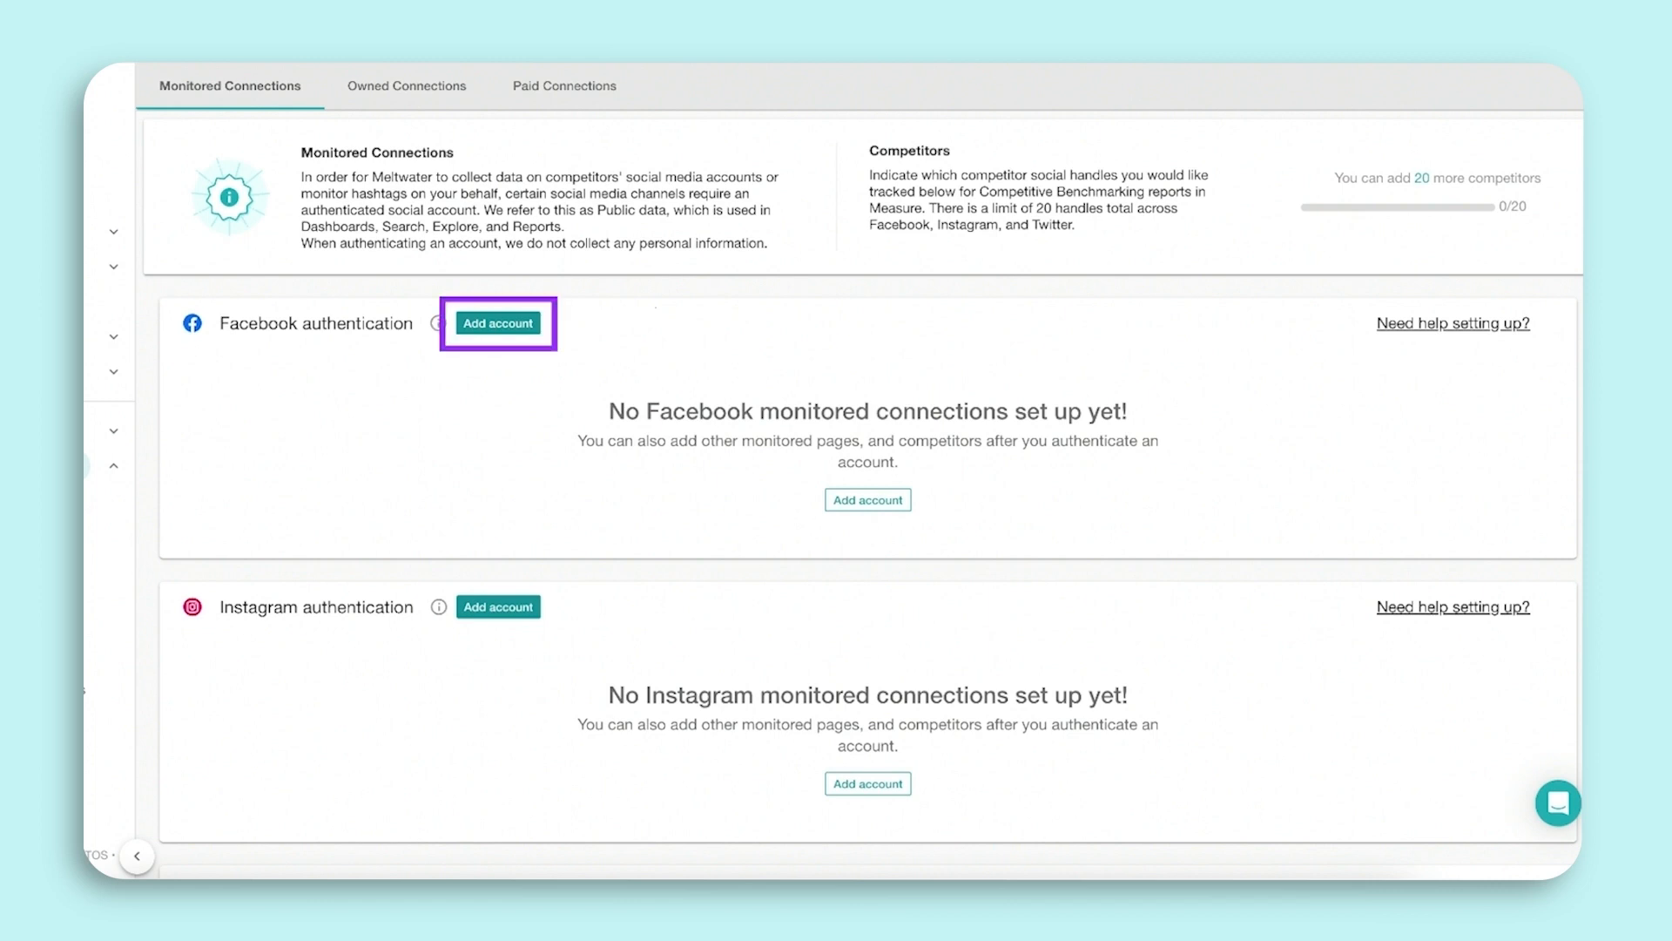
# Add a Facebook account and authorize Meltwater through the Facebook login.
pyautogui.click(498, 324)
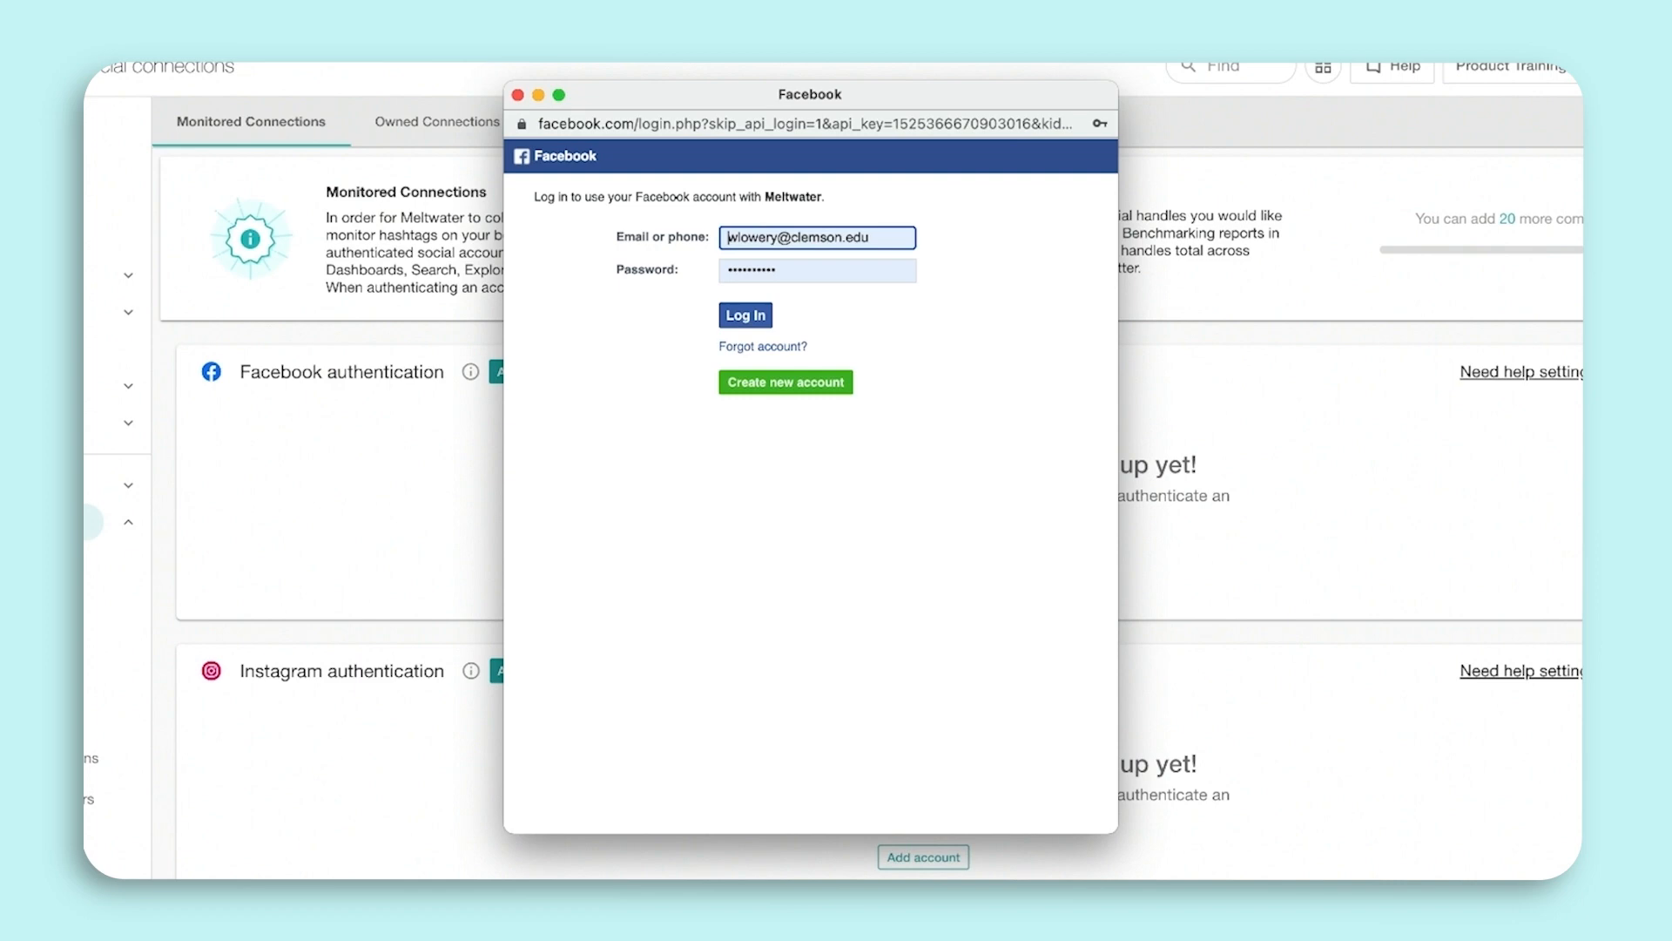
pyautogui.click(743, 316)
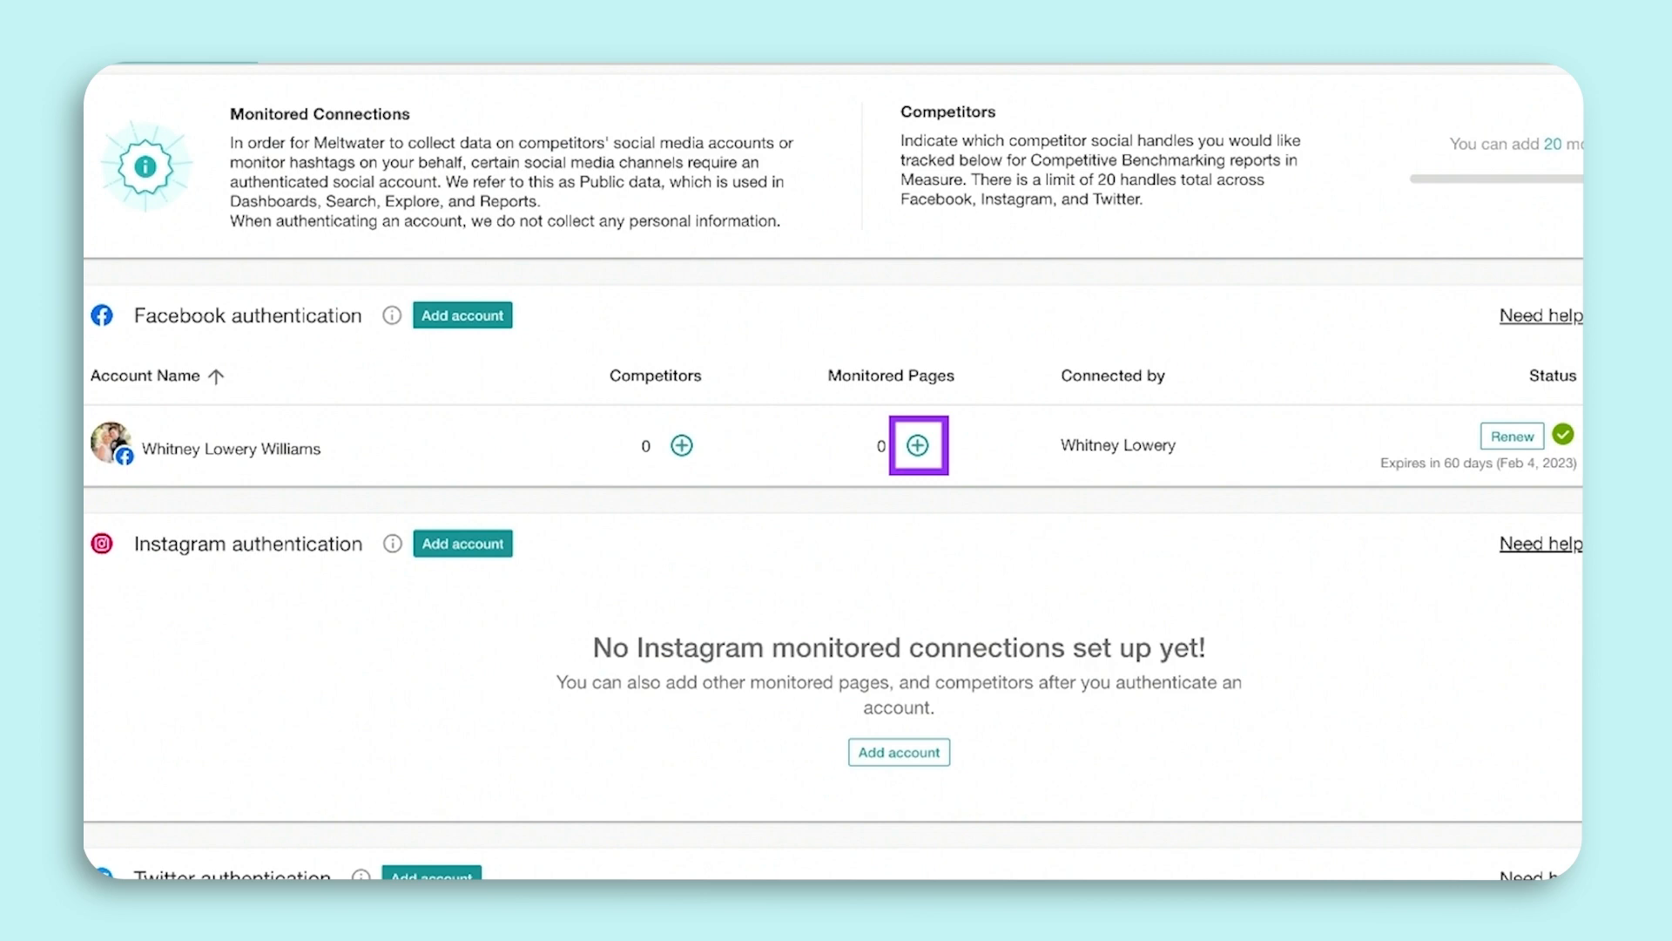
pyautogui.click(918, 444)
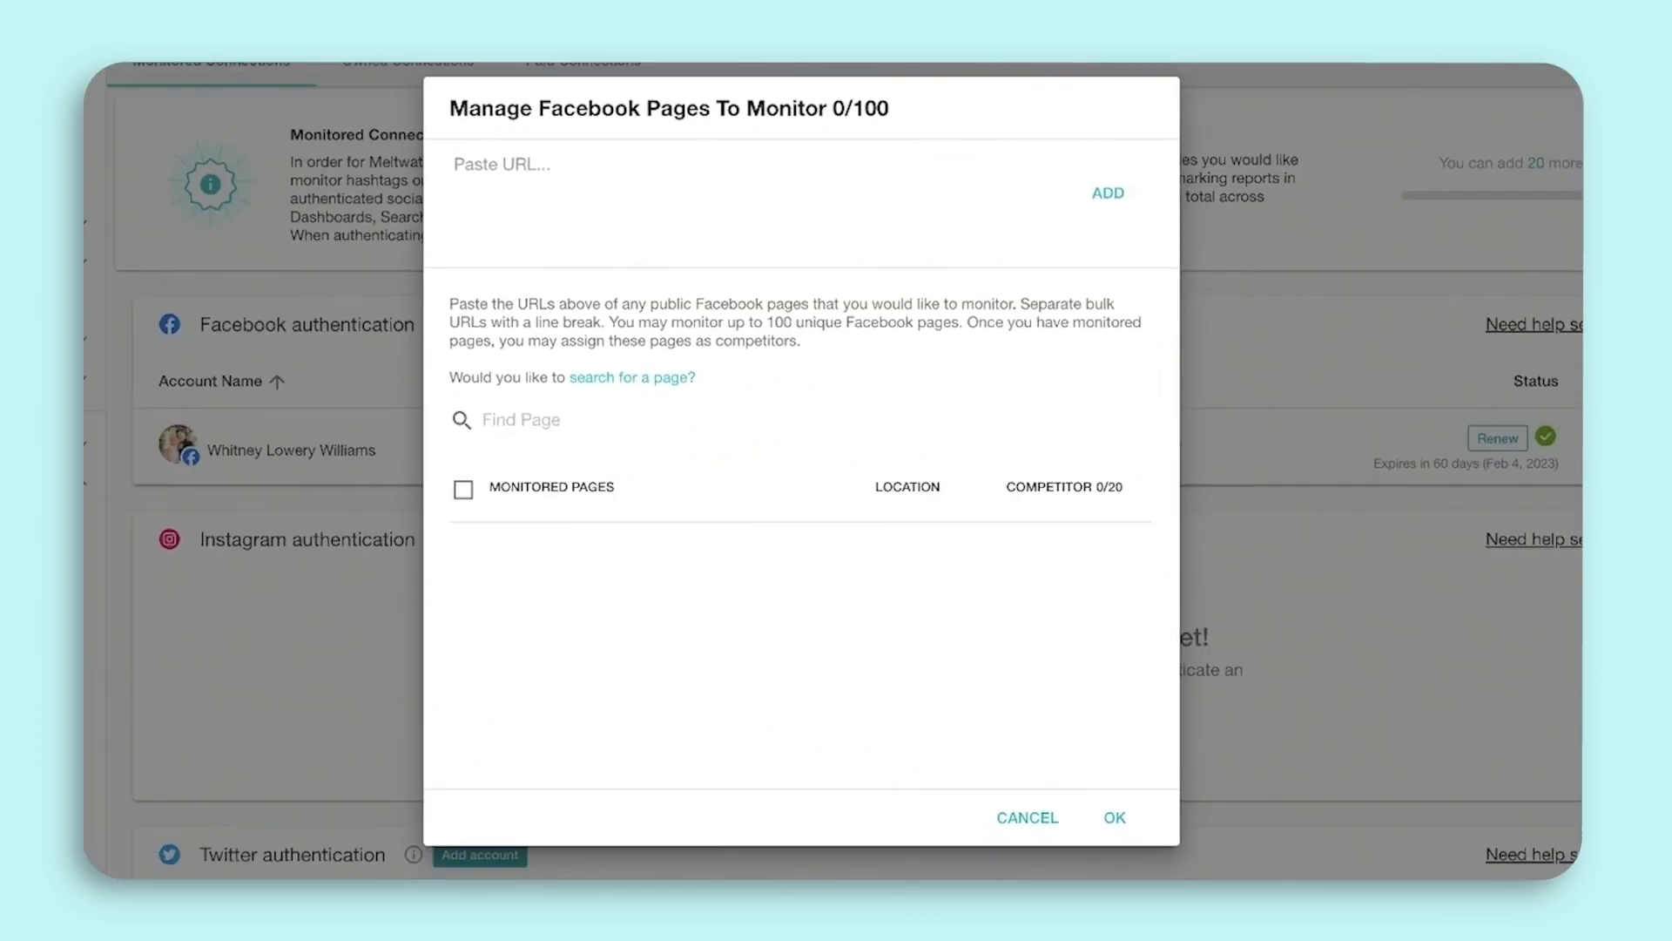
pyautogui.write('https://www.facebook.com/Starbucks')
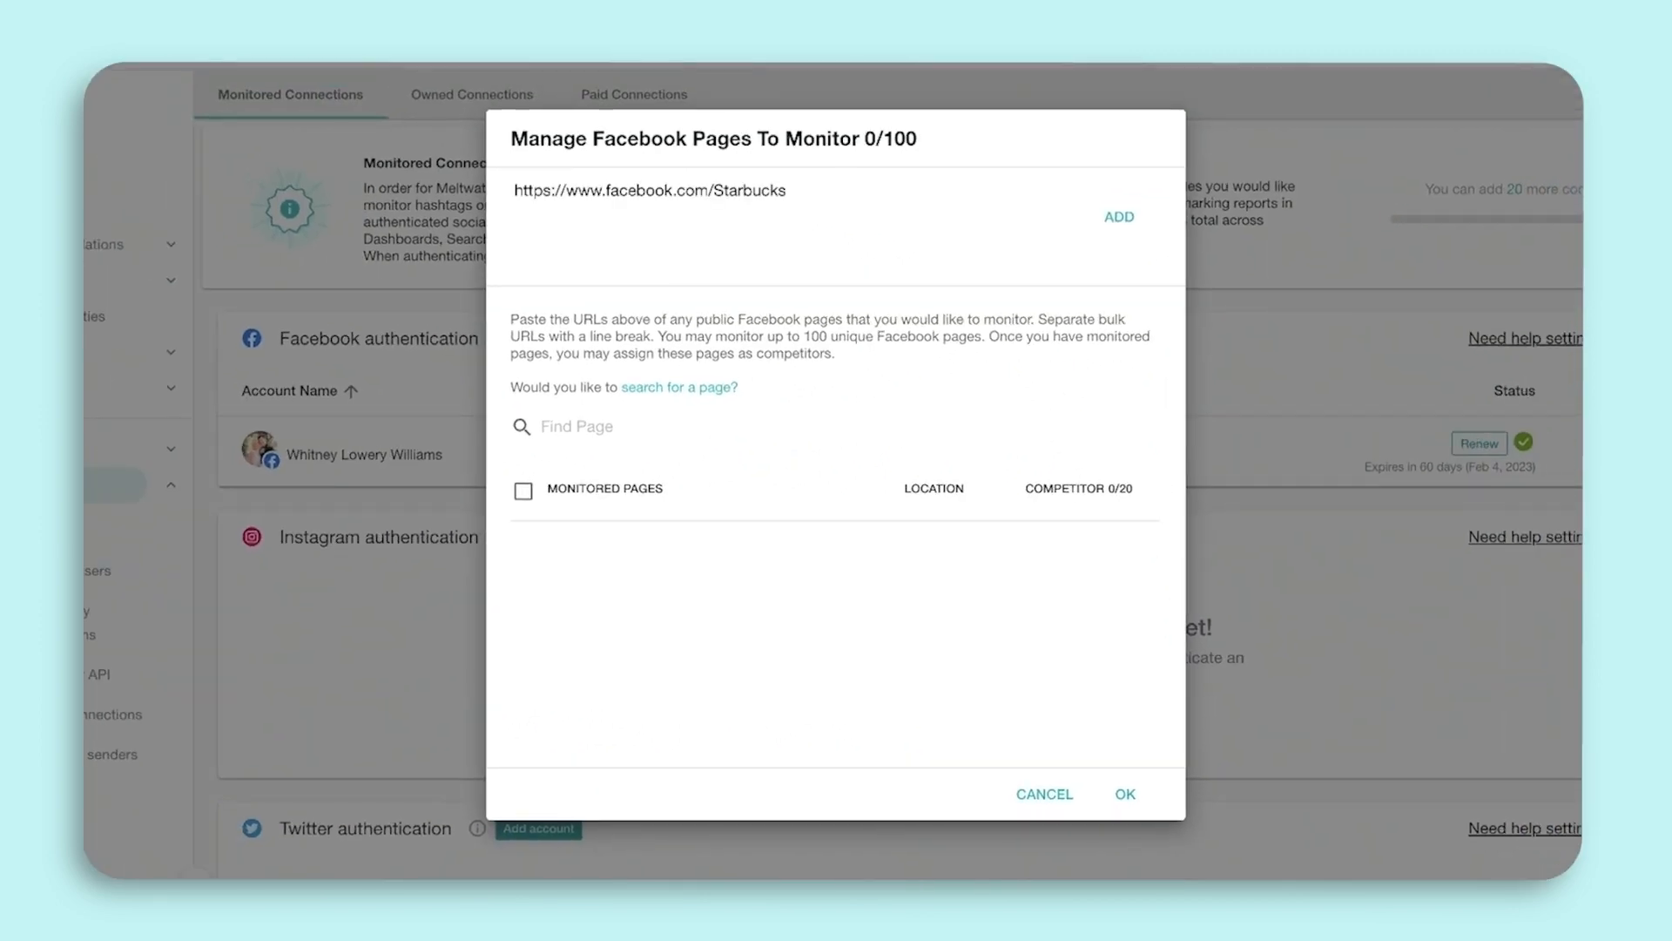
pyautogui.click(1118, 216)
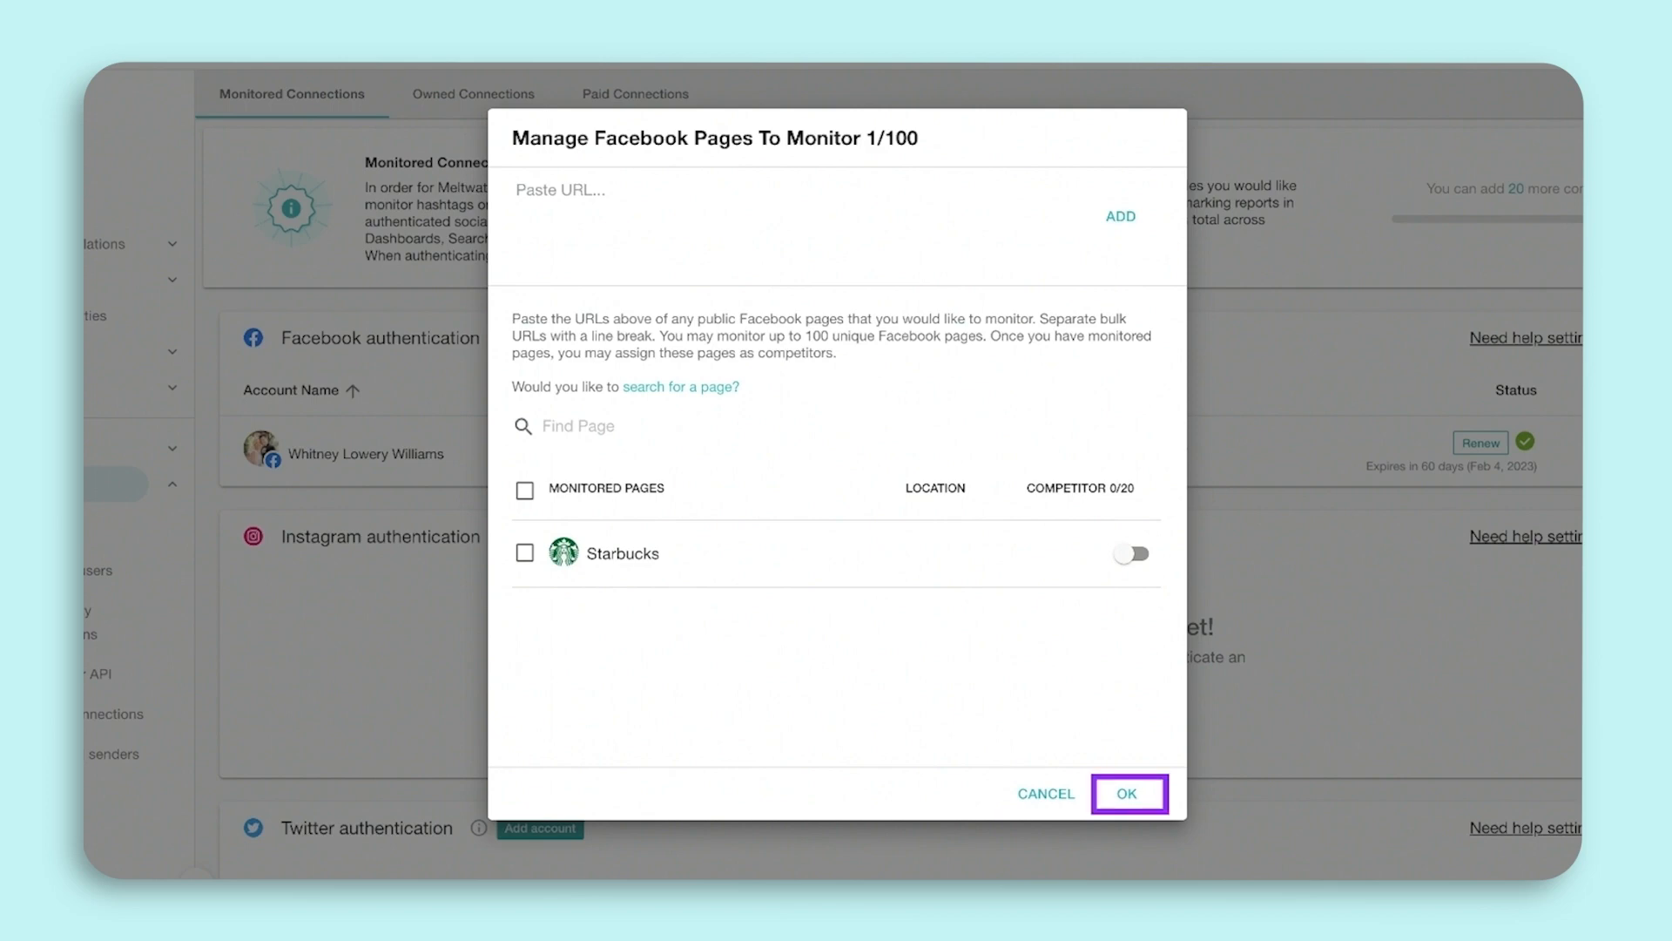
pyautogui.click(1127, 794)
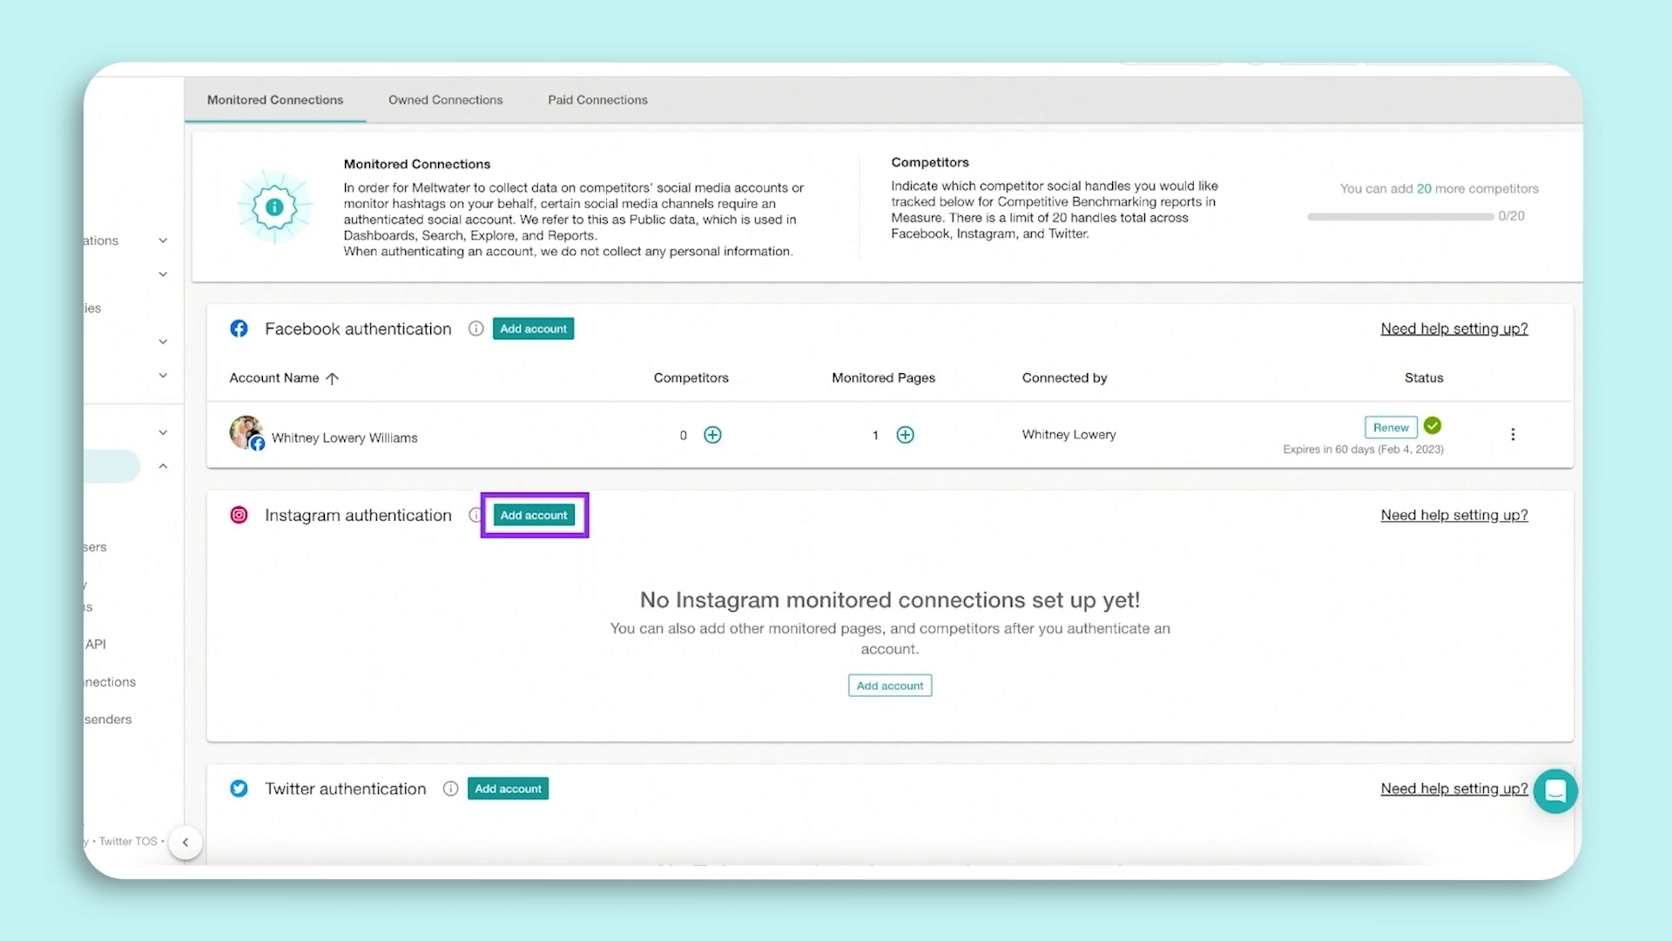
# Add an Instagram account via the signed-in Facebook profile and save the business profile.
pyautogui.click(533, 516)
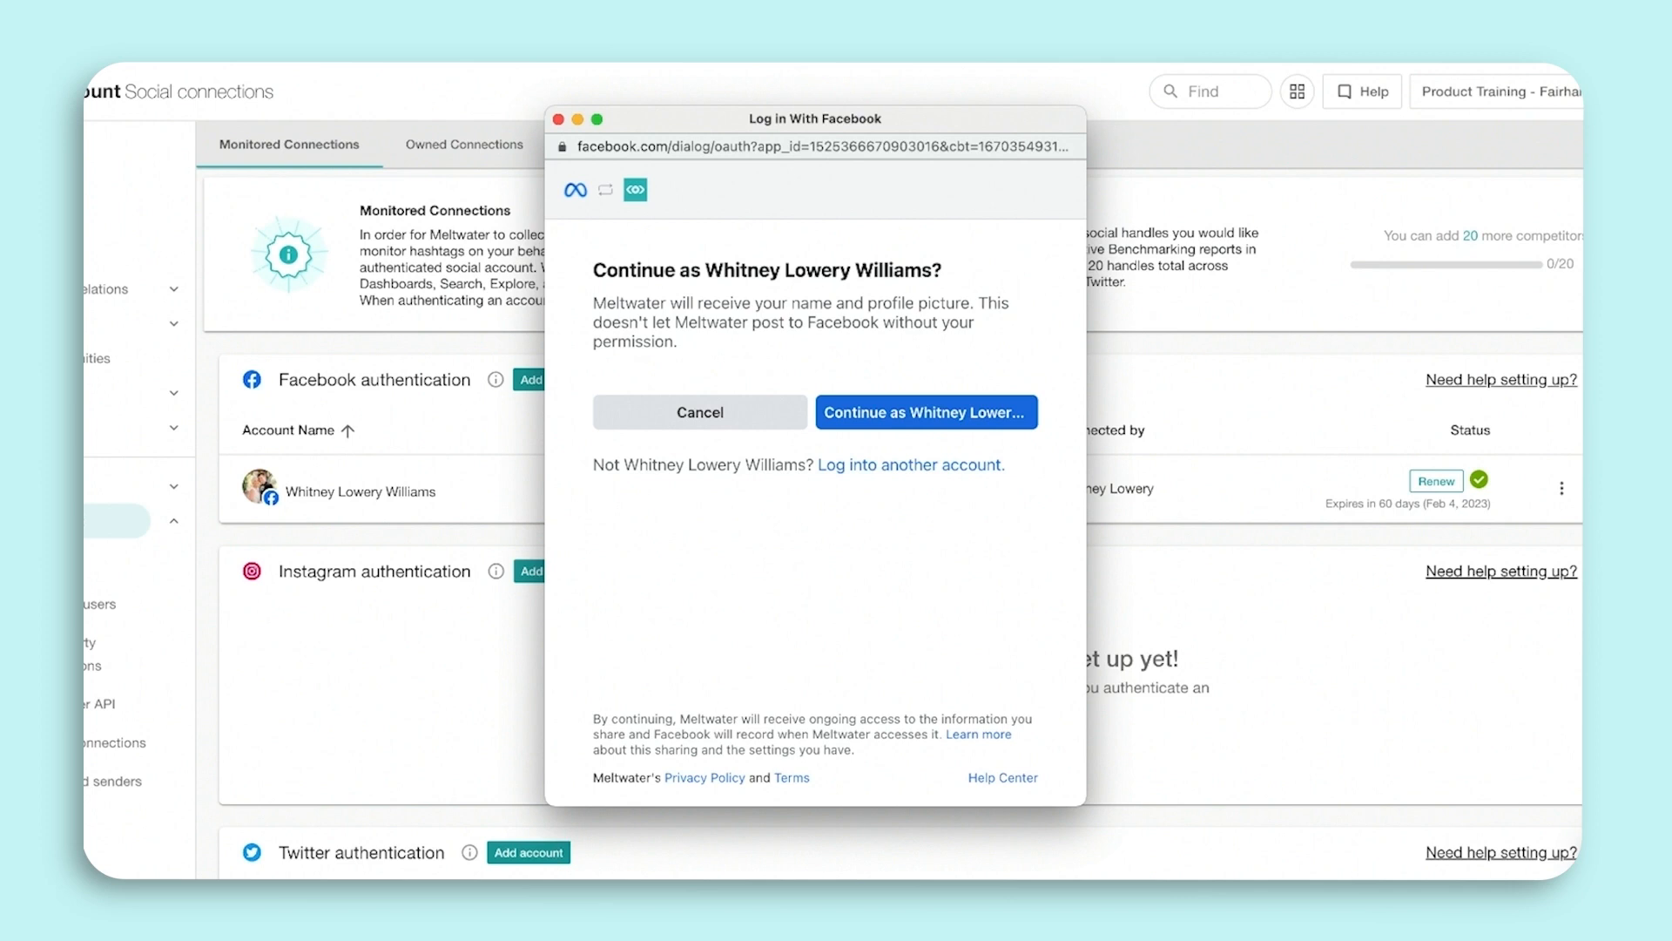
pyautogui.click(923, 411)
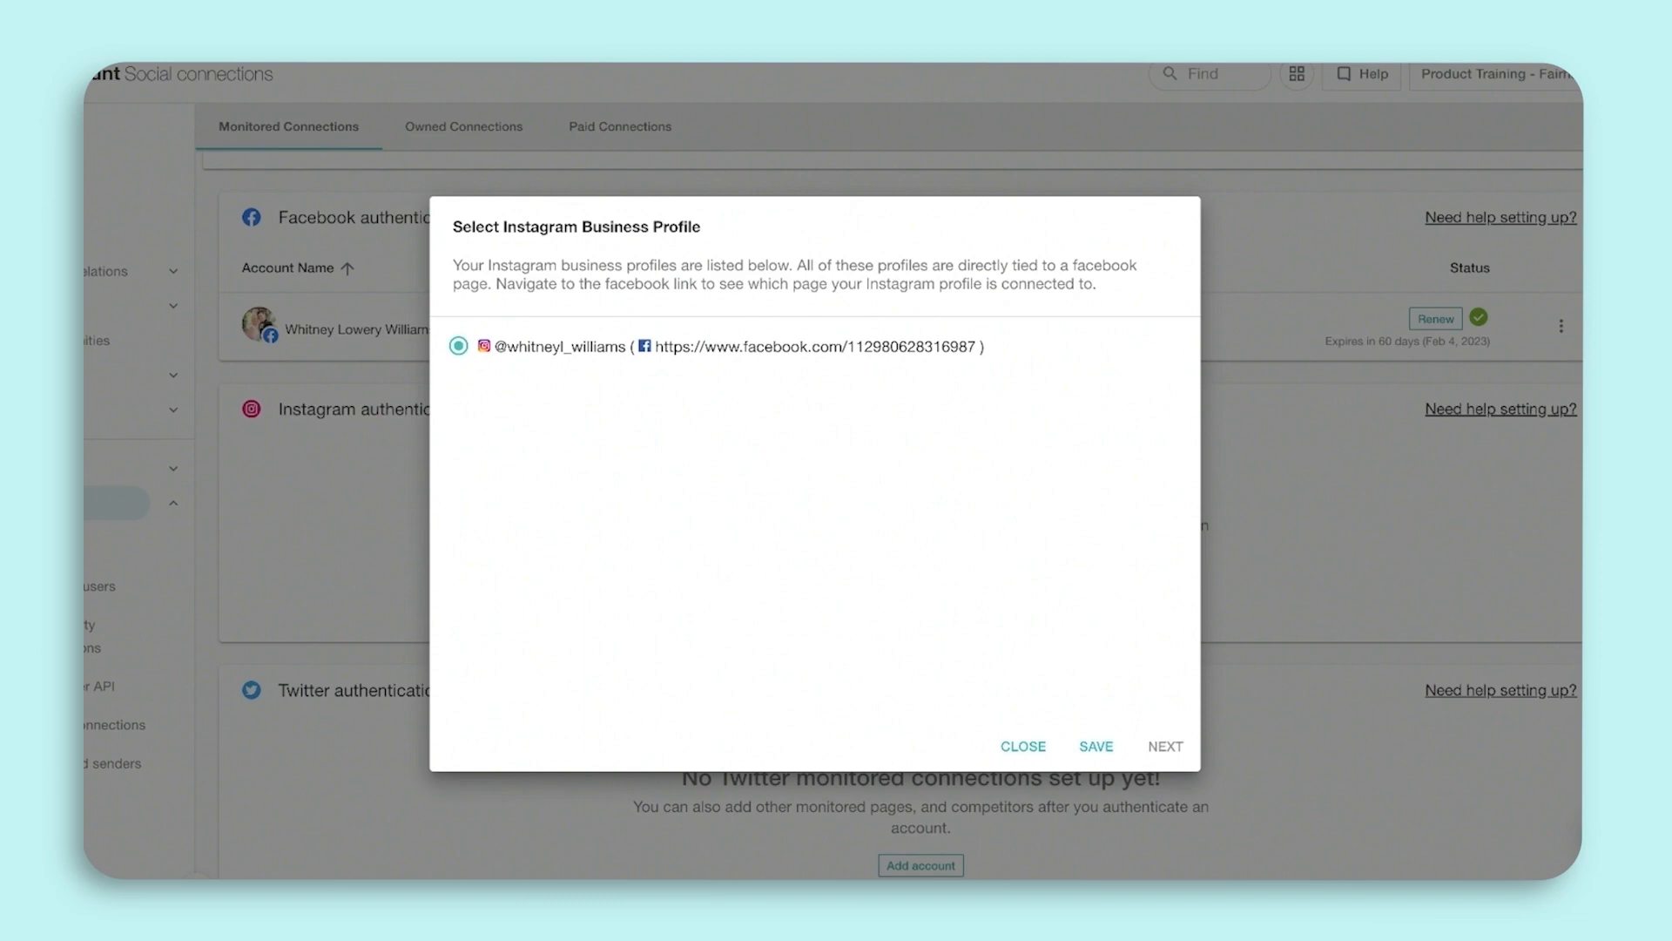
pyautogui.click(1096, 746)
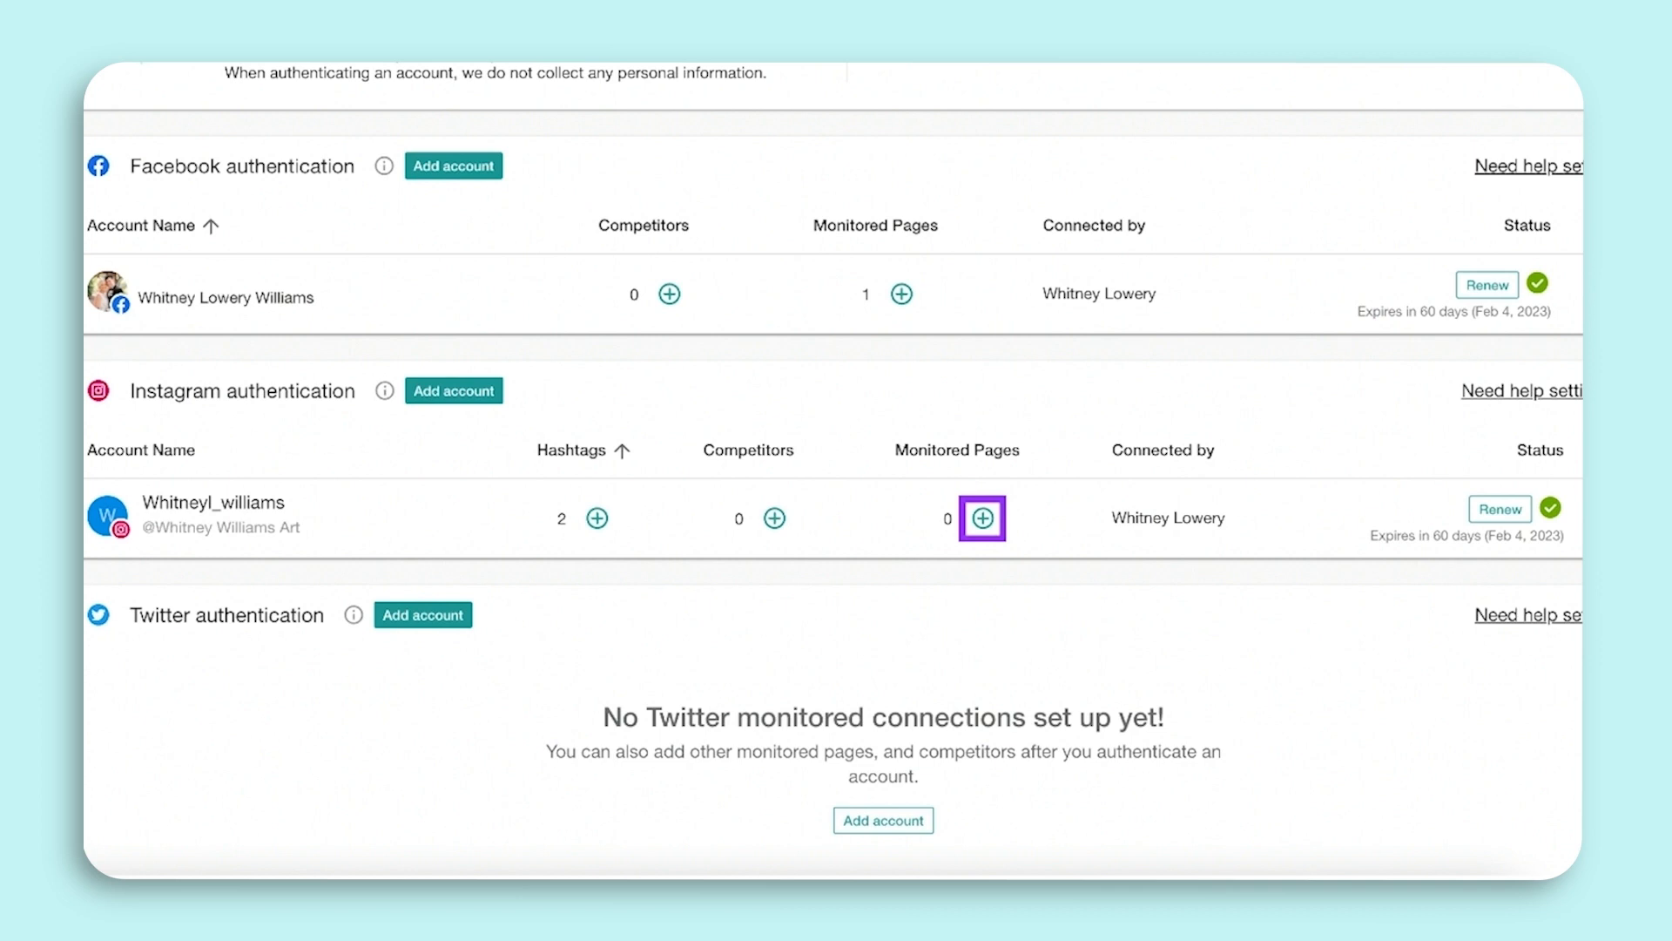
# Add Starbucks as a monitored Instagram page and save.
pyautogui.click(981, 519)
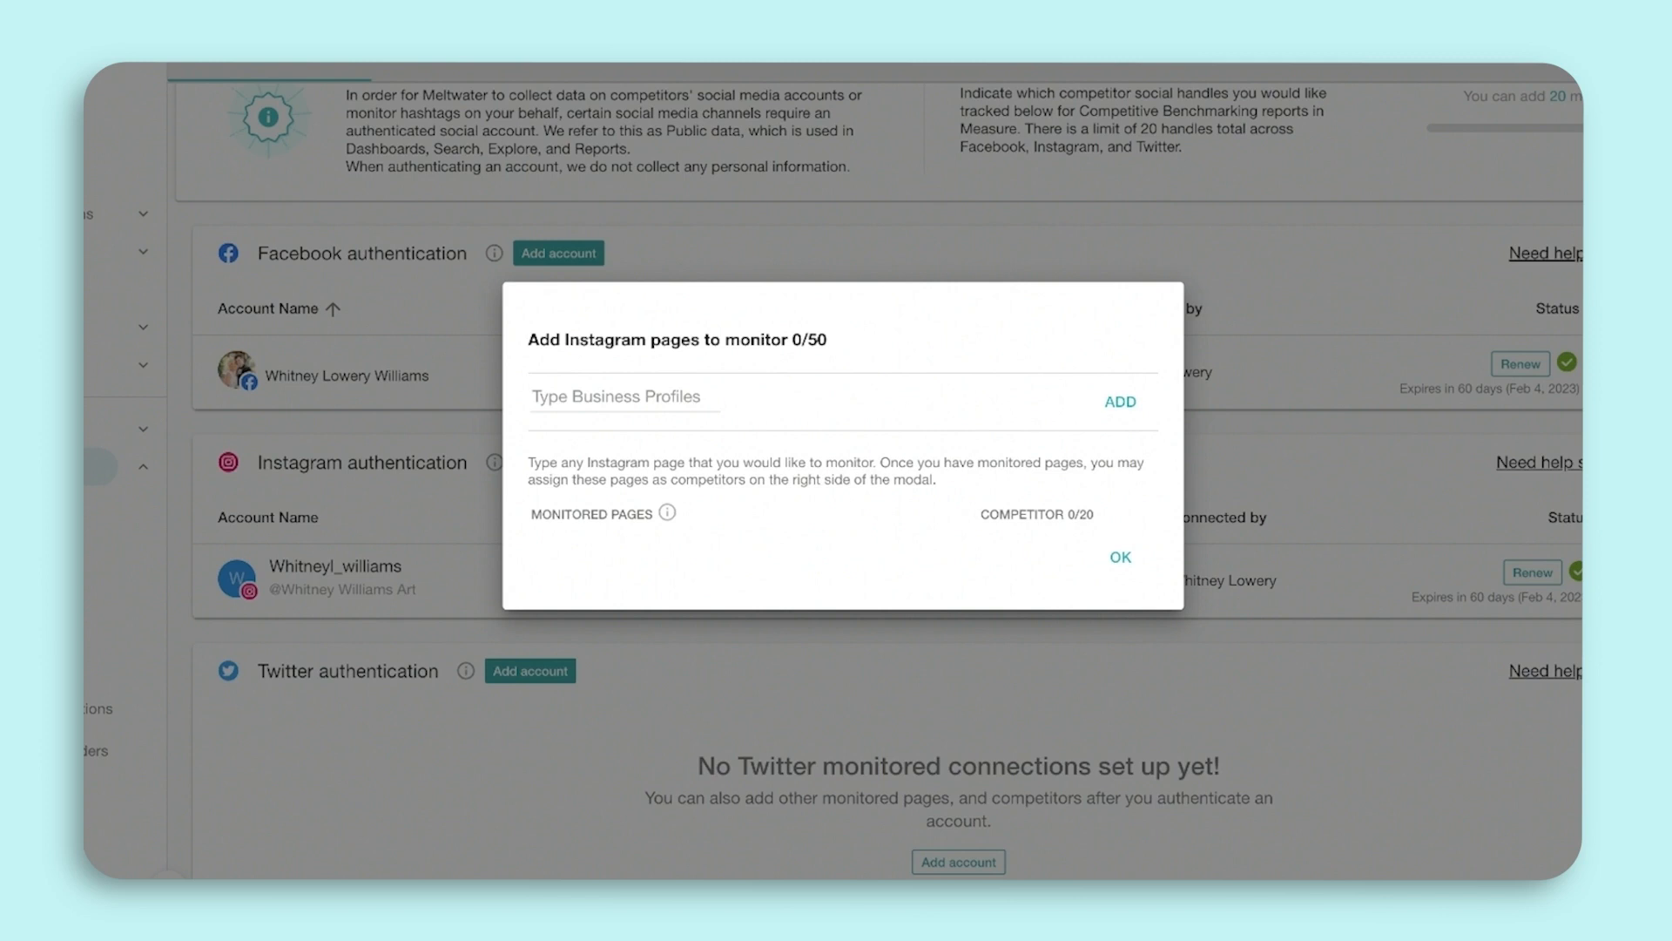
pyautogui.write('Starbucks')
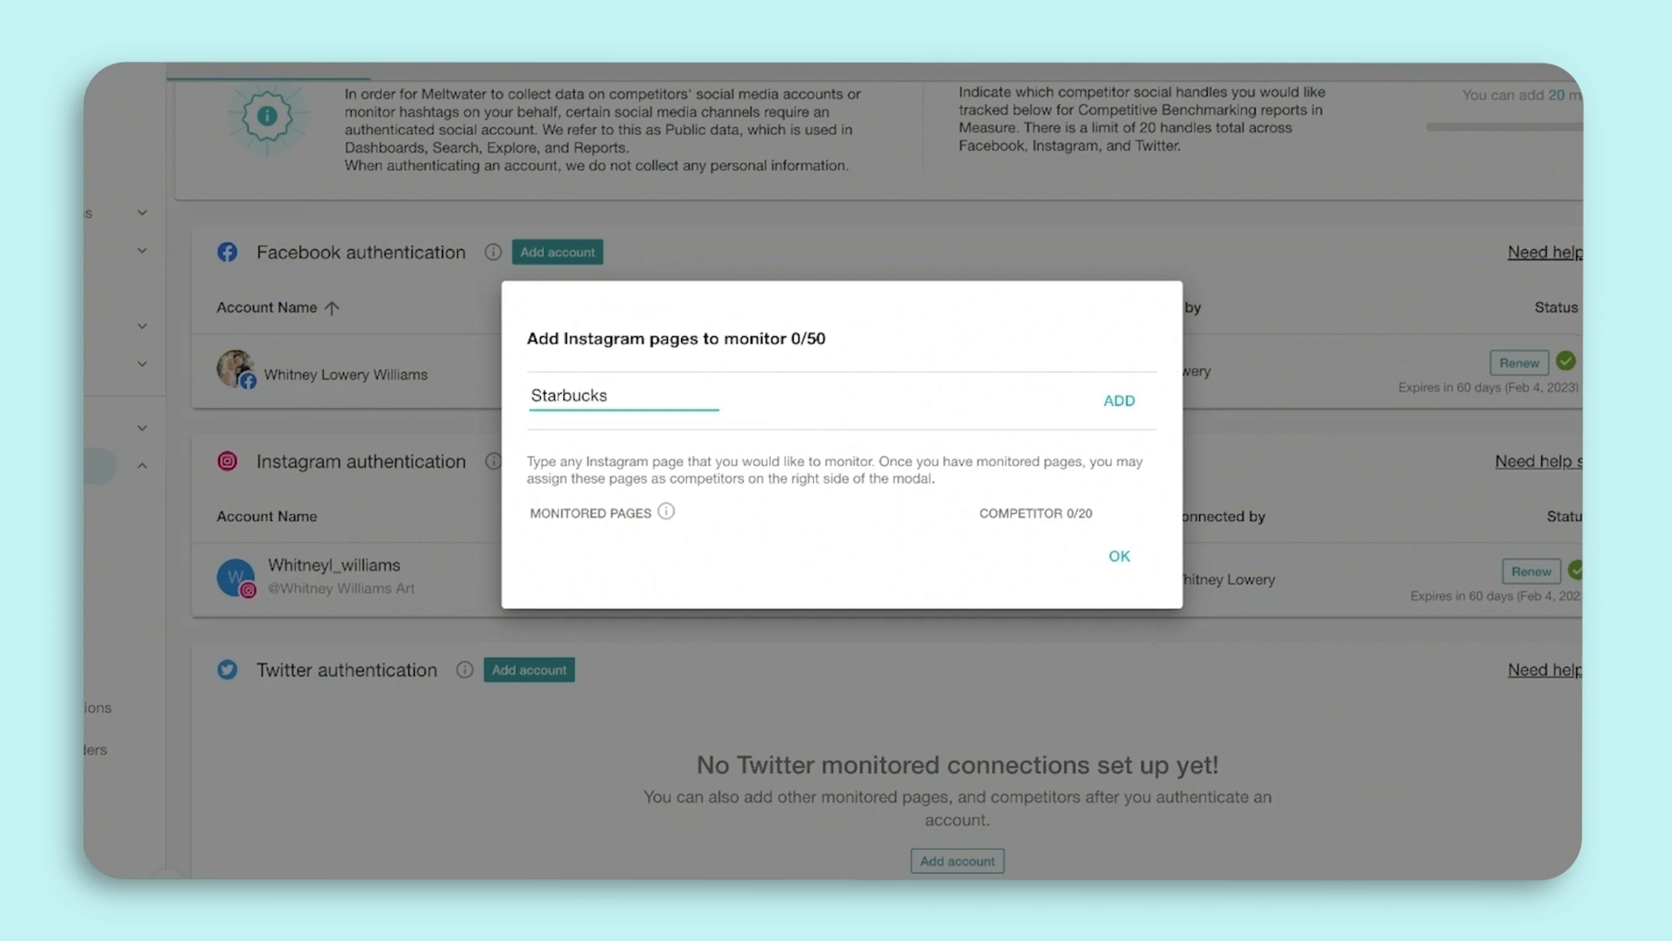
pyautogui.click(1118, 401)
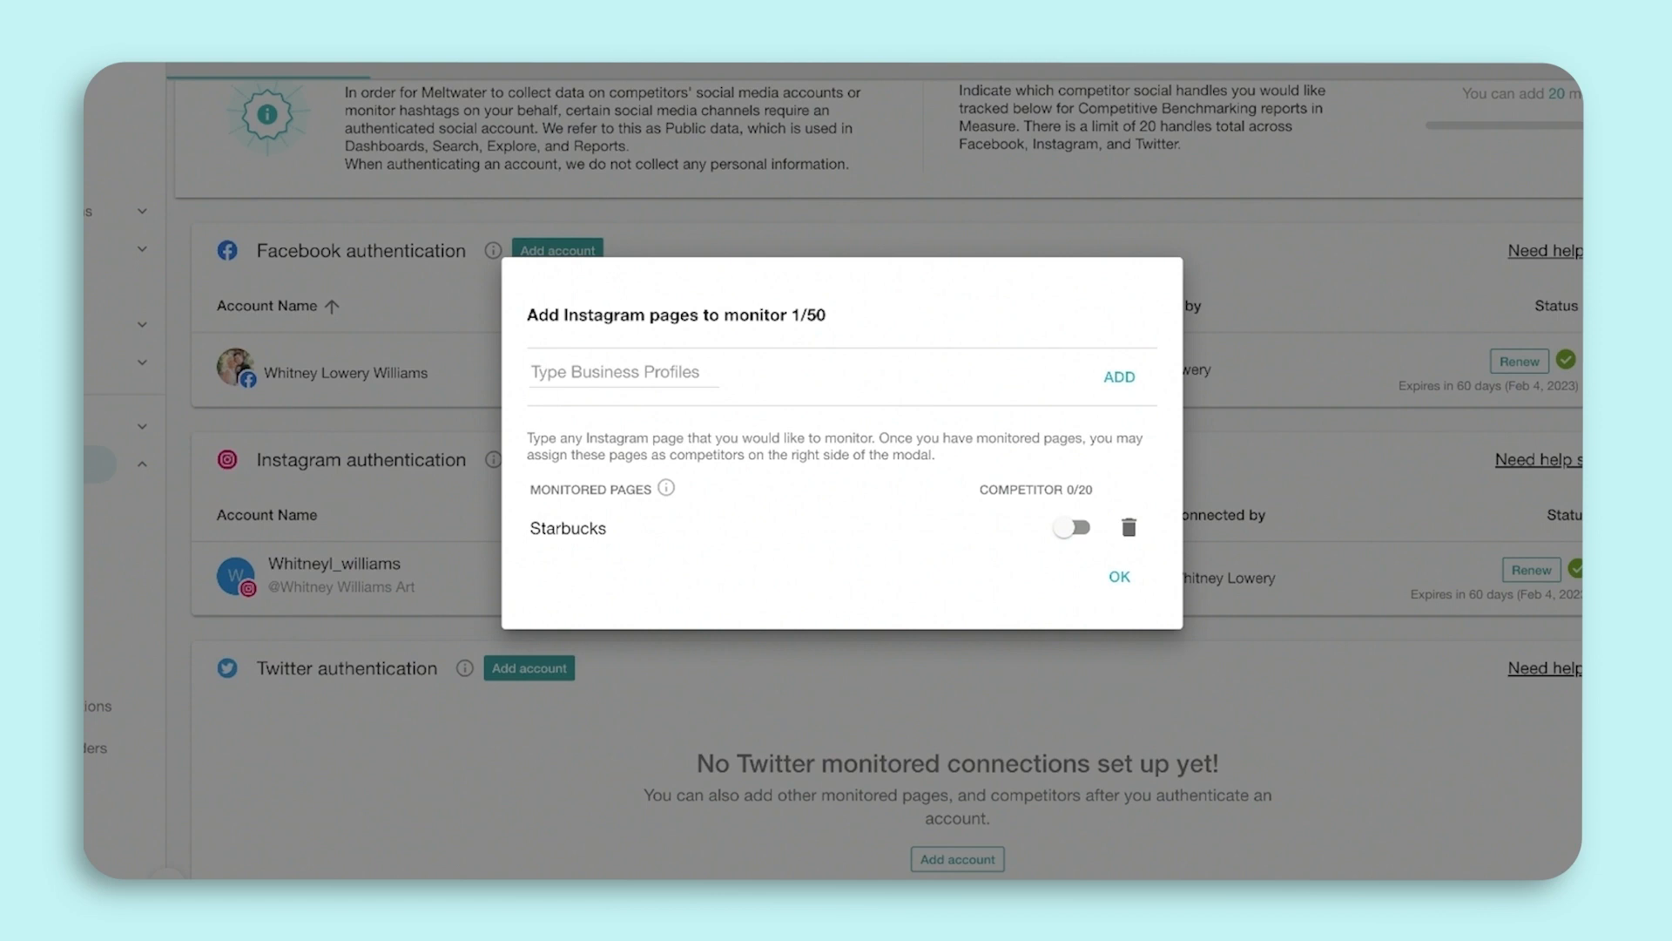
pyautogui.click(1118, 576)
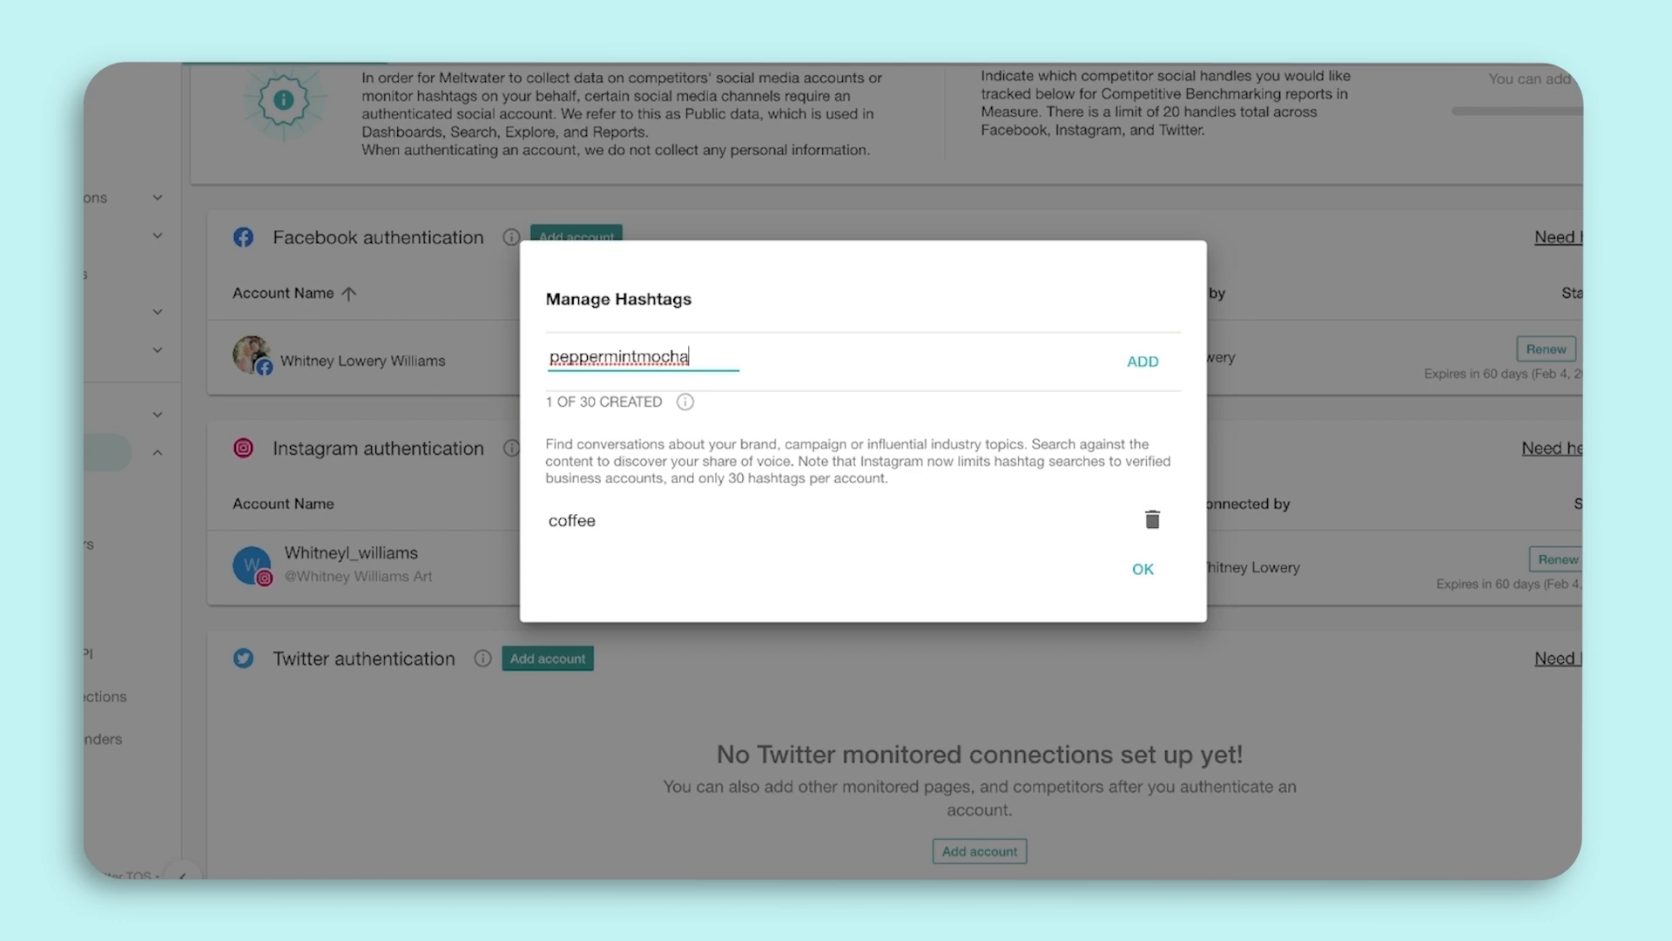
# Add peppermintmocha alongside coffee in the Manage Hashtags dialog.
pyautogui.click(1142, 568)
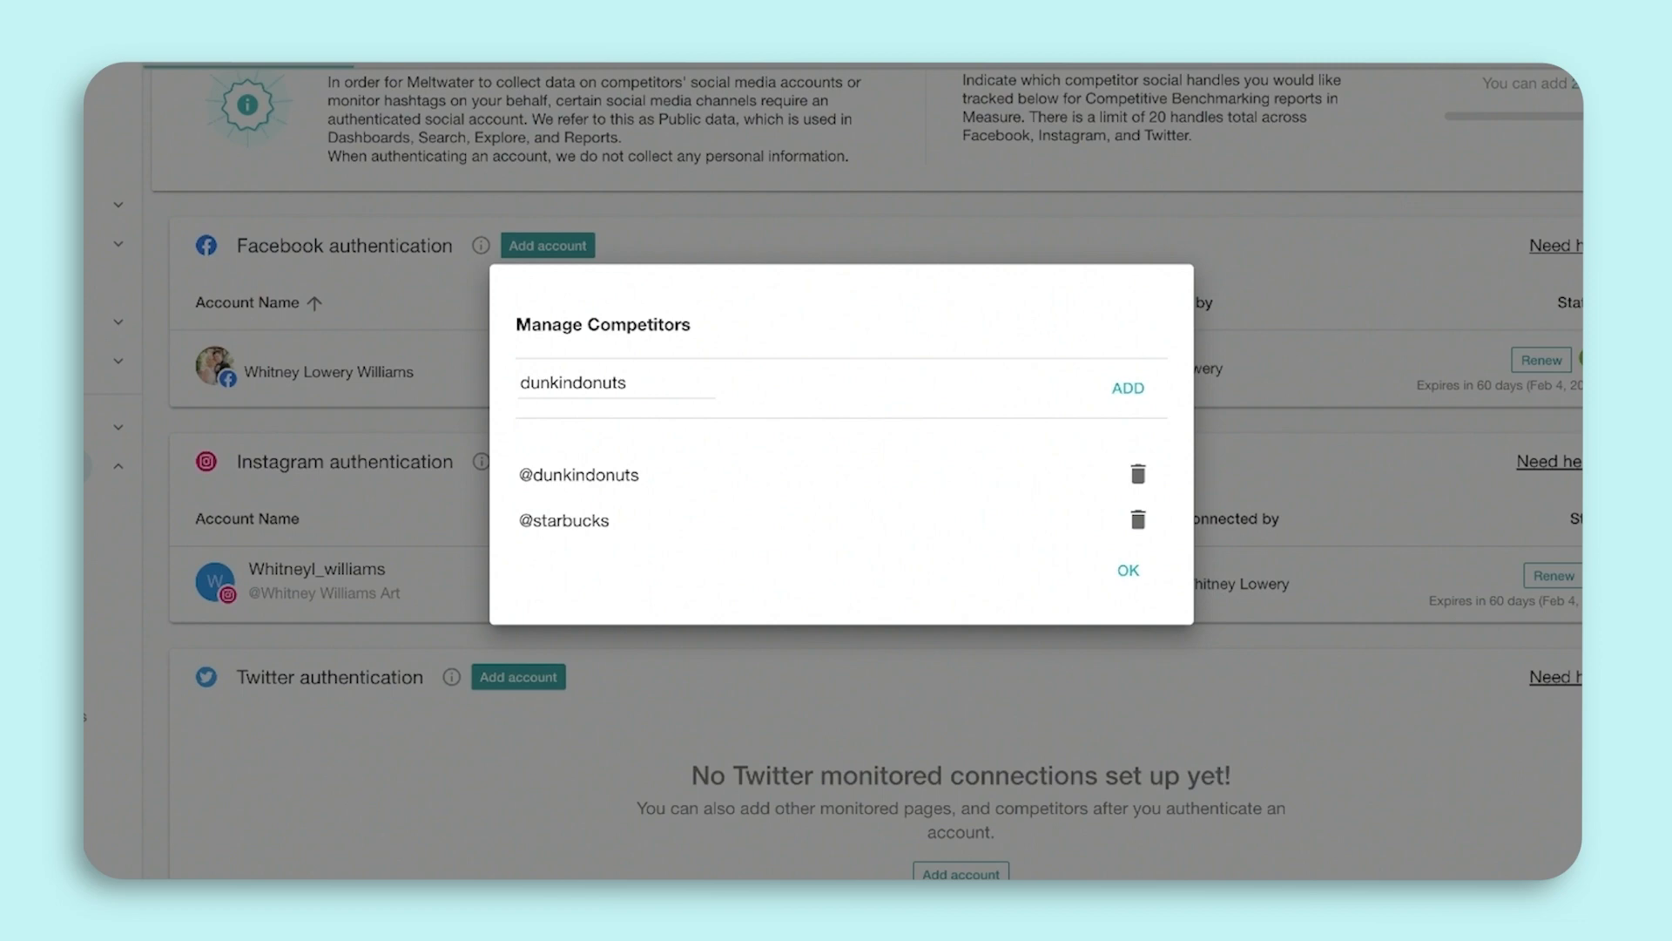
pyautogui.click(1127, 569)
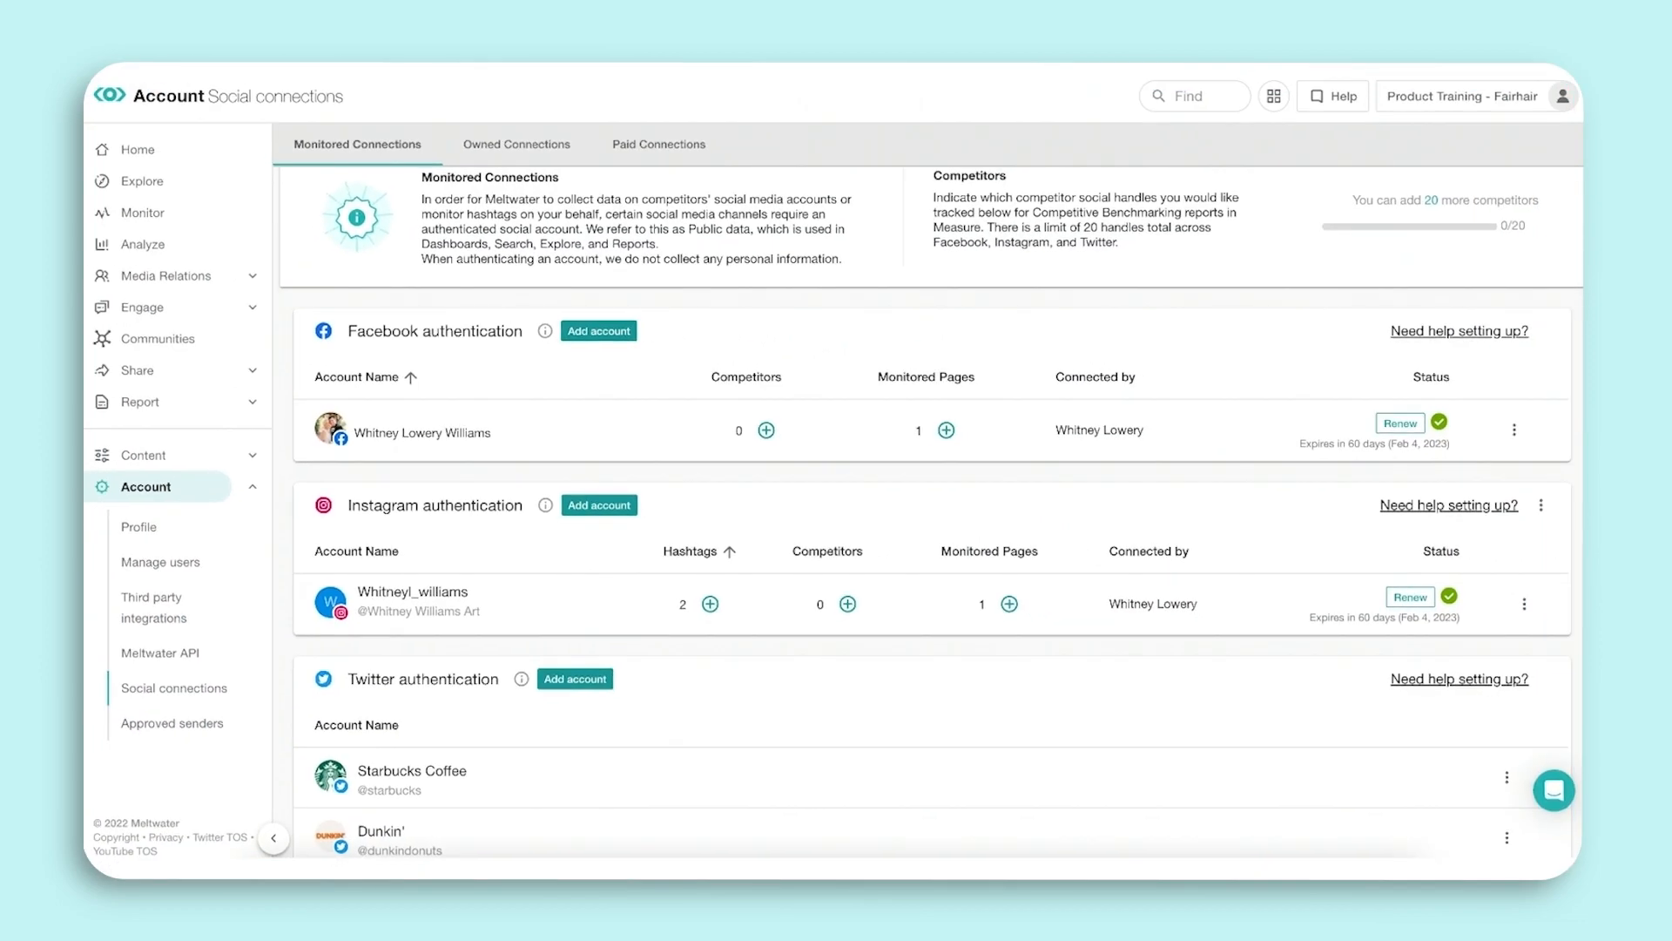